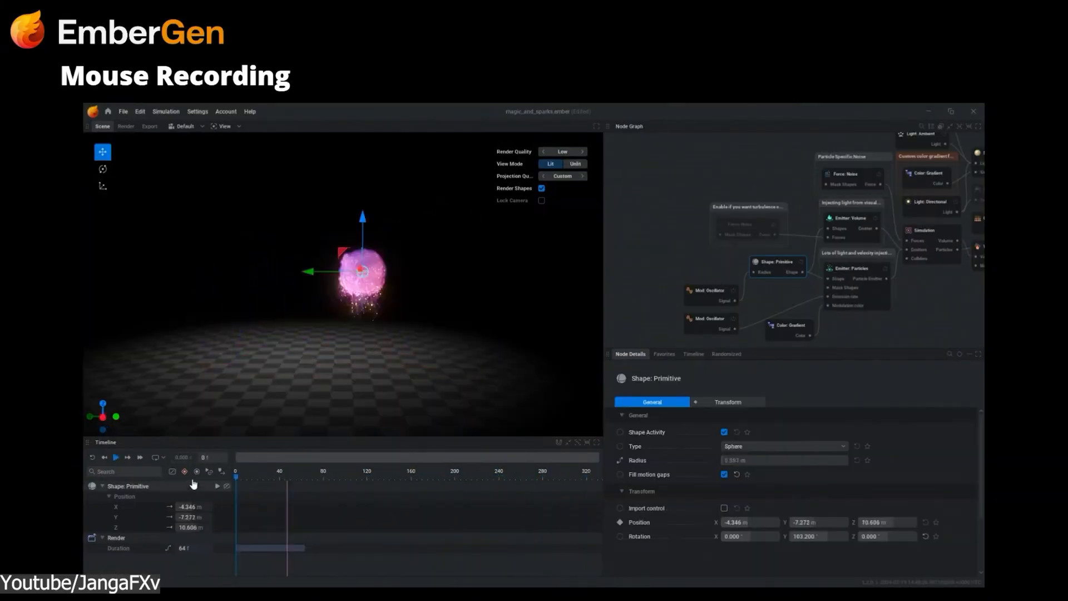
Select the sphere's Shape: Primitive node so its movement can be recorded as Position keyframes.
click(115, 458)
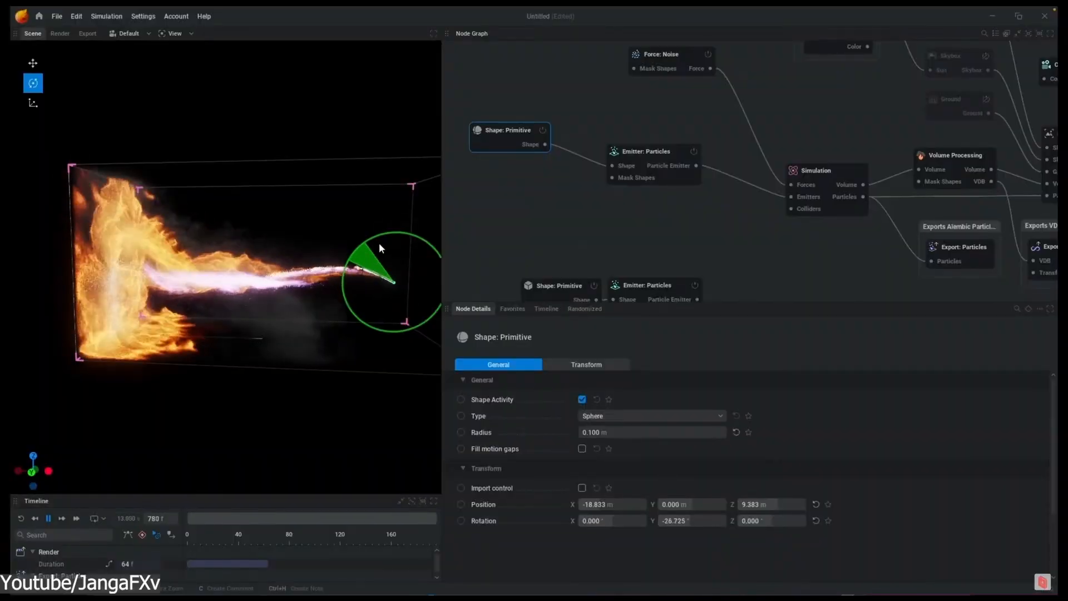
Select the Mod: Oscillator node and narrow its X Position range slider.
click(647, 151)
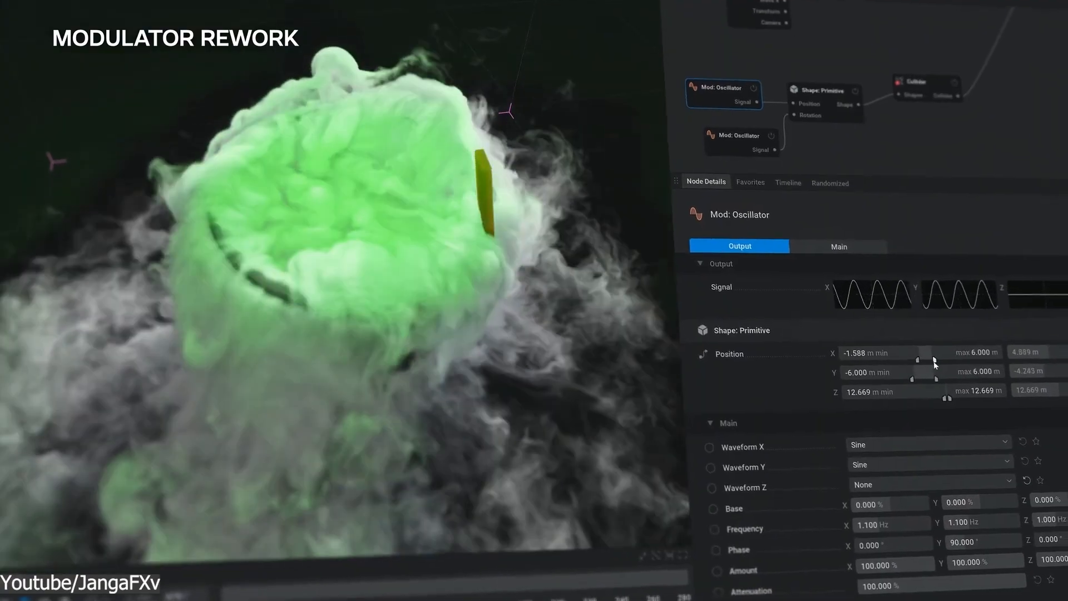
drag(947, 372, 920, 372)
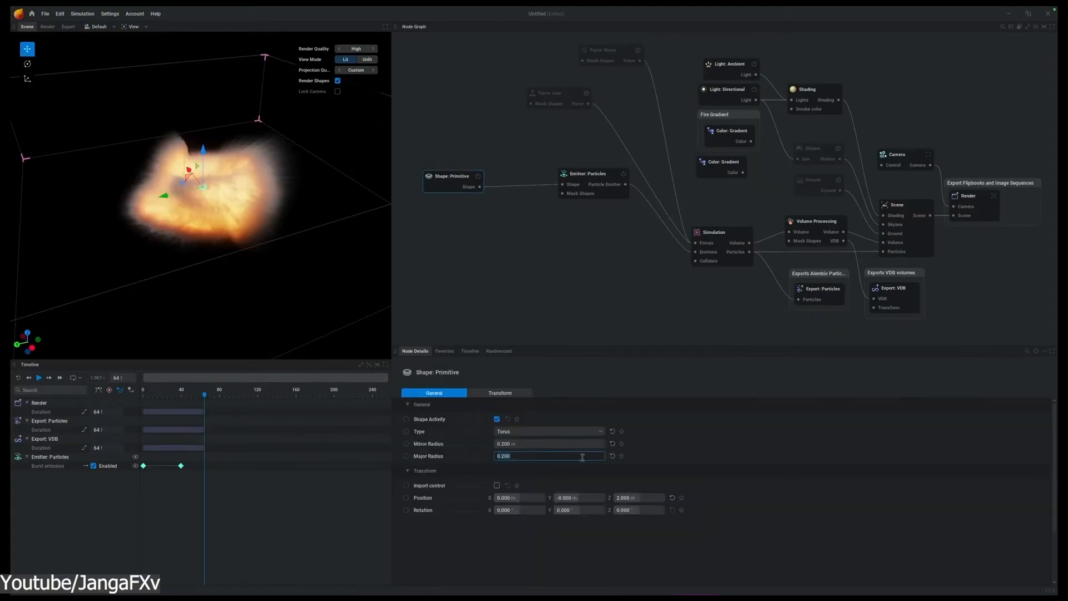
Set the torus major radius to 0.500 and the particle burst size to 10000.
text(0.500 m)
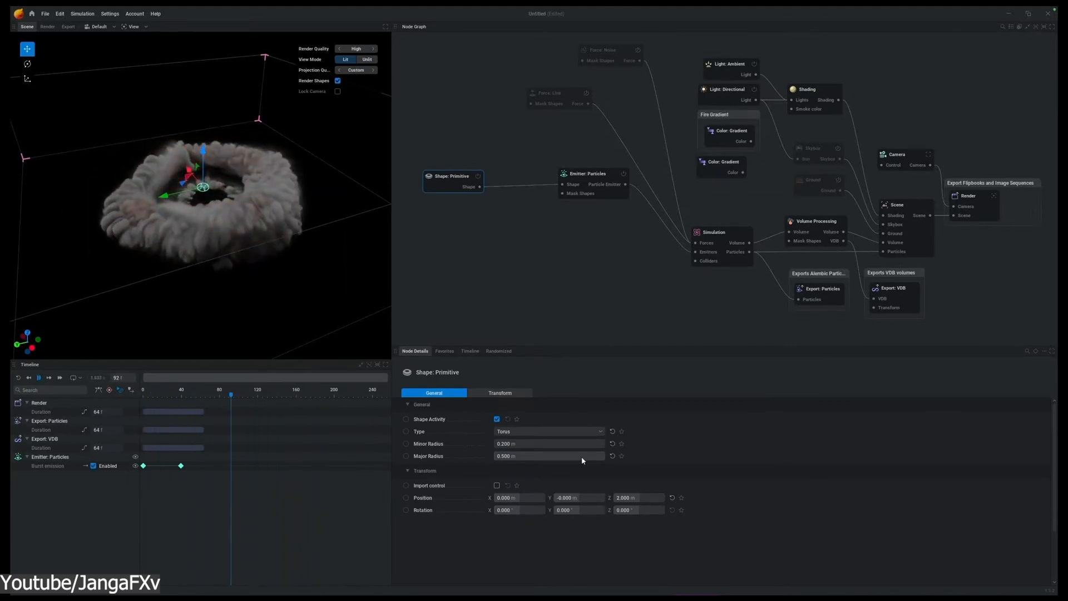
click(589, 173)
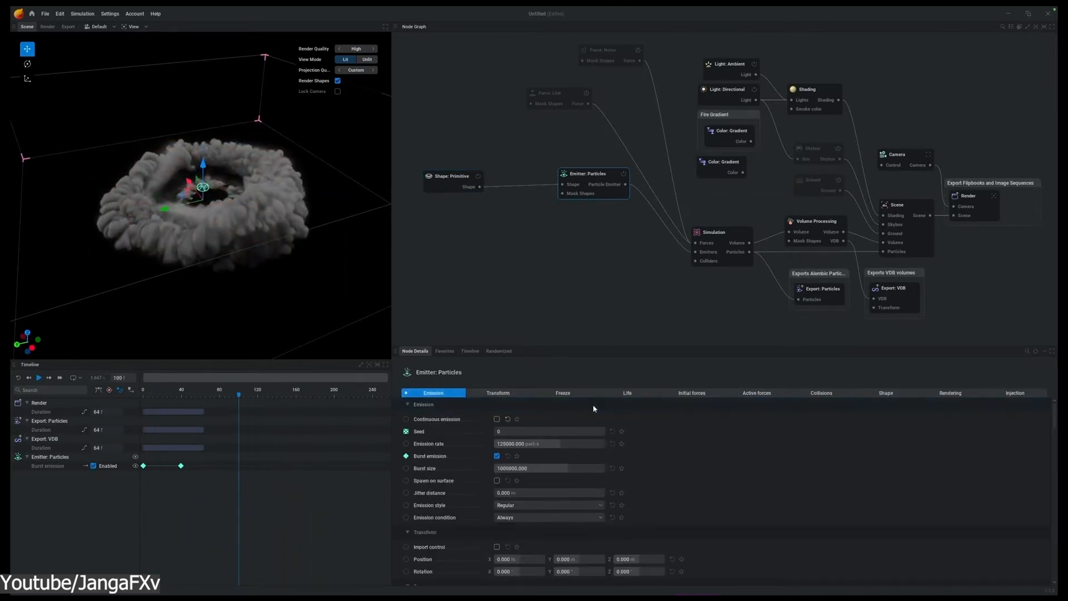
click(549, 468)
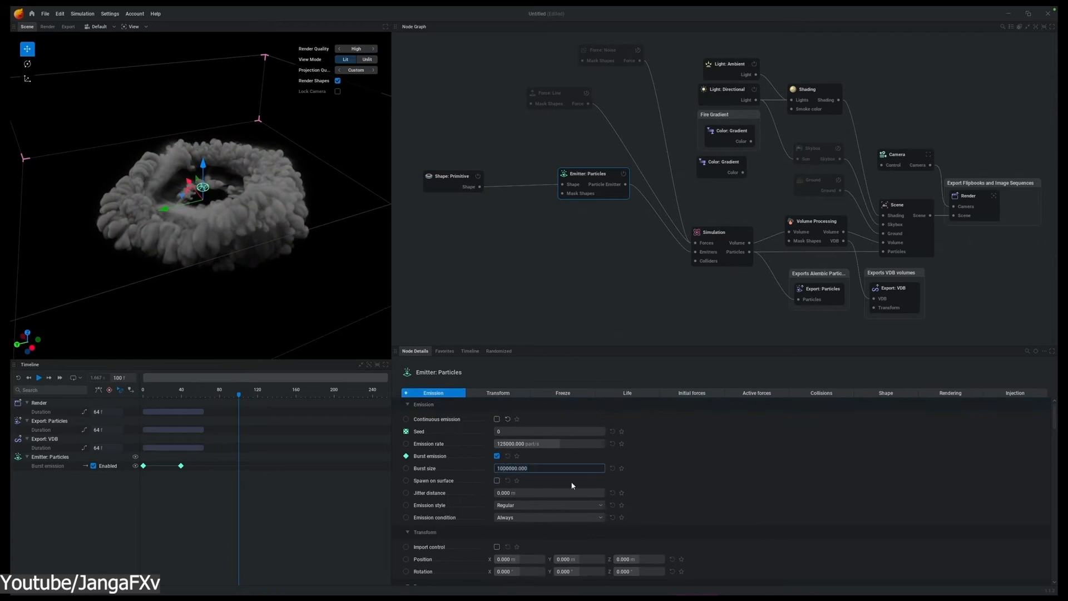
text(10000.000)
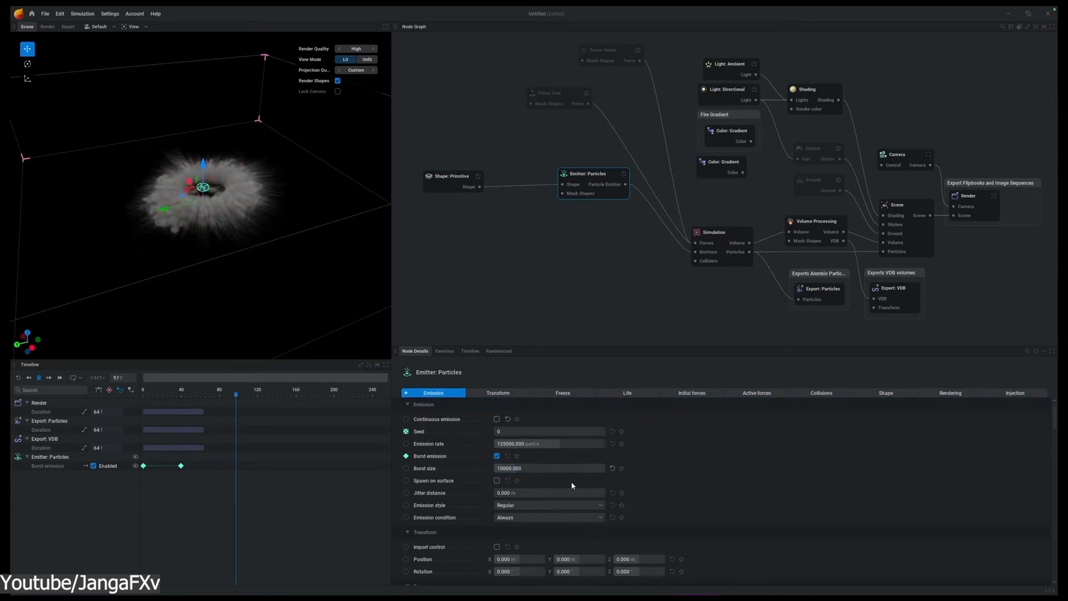
Switch the particle emitter's emission style to Entangled.
click(548, 504)
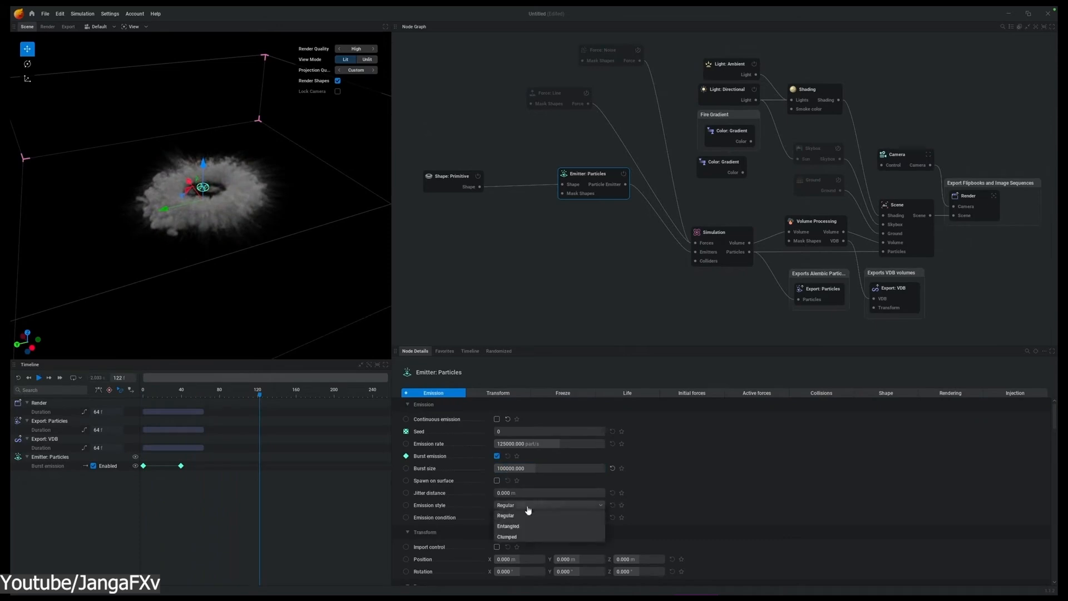
click(508, 526)
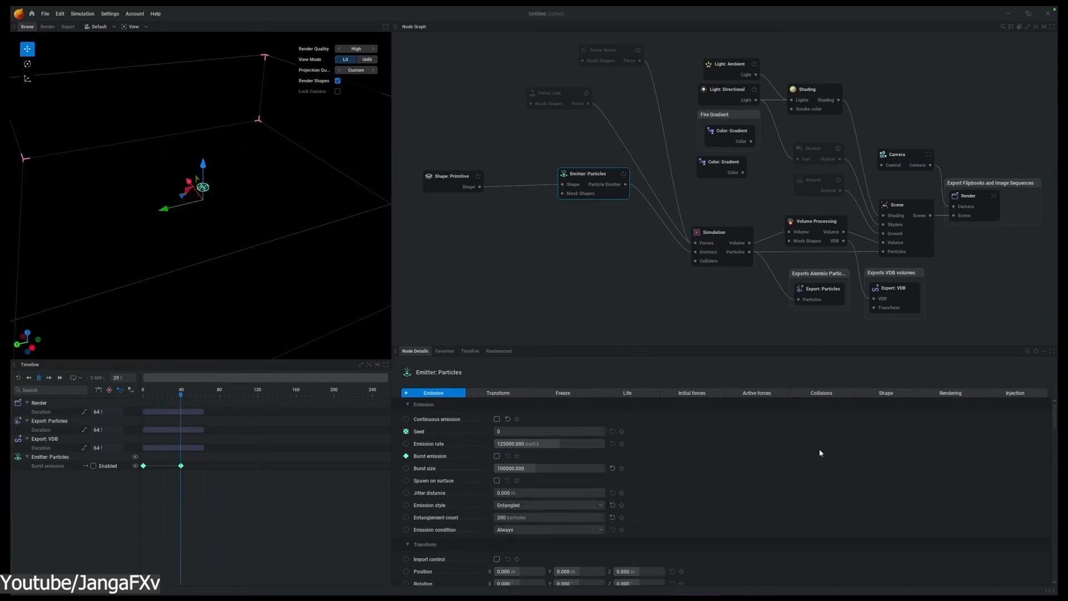
click(497, 455)
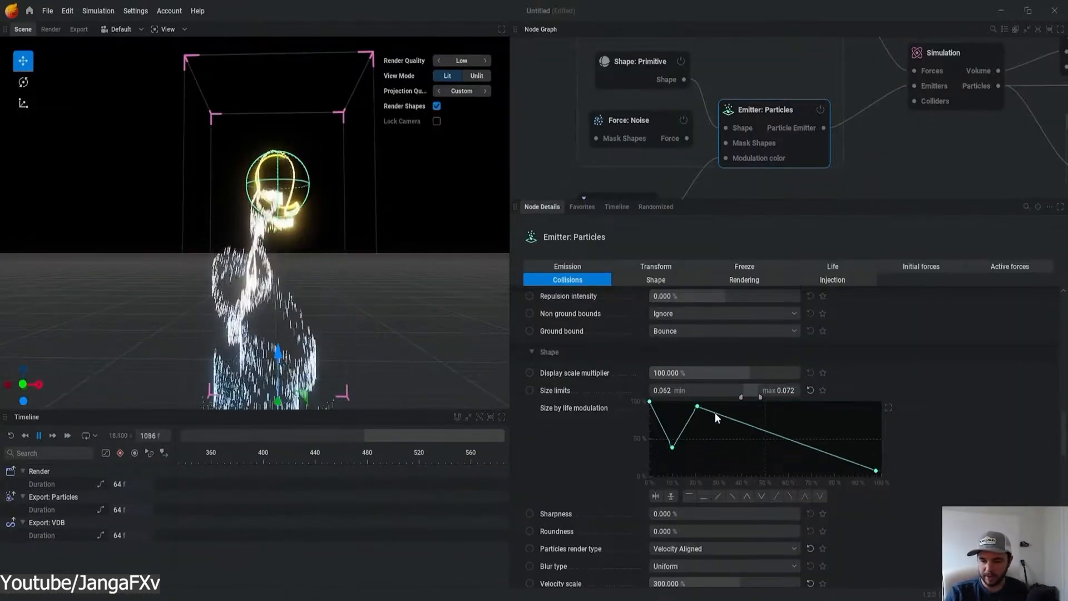
Drag a size-by-life curve point down to create the dip.
drag(698, 407, 721, 465)
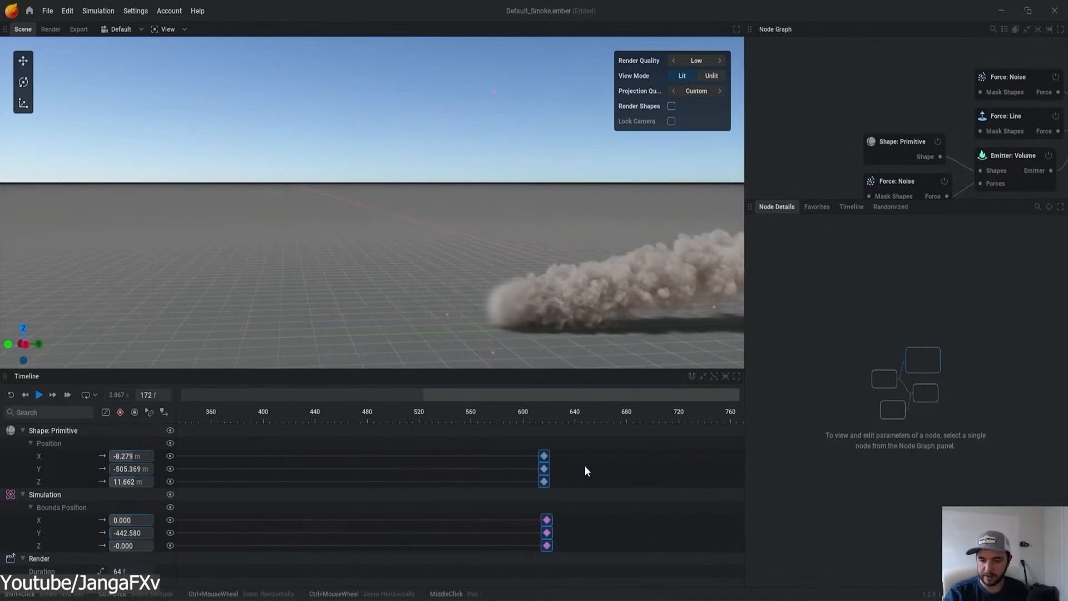
Select a Position keyframe in the Timeline panel for editing.
click(39, 395)
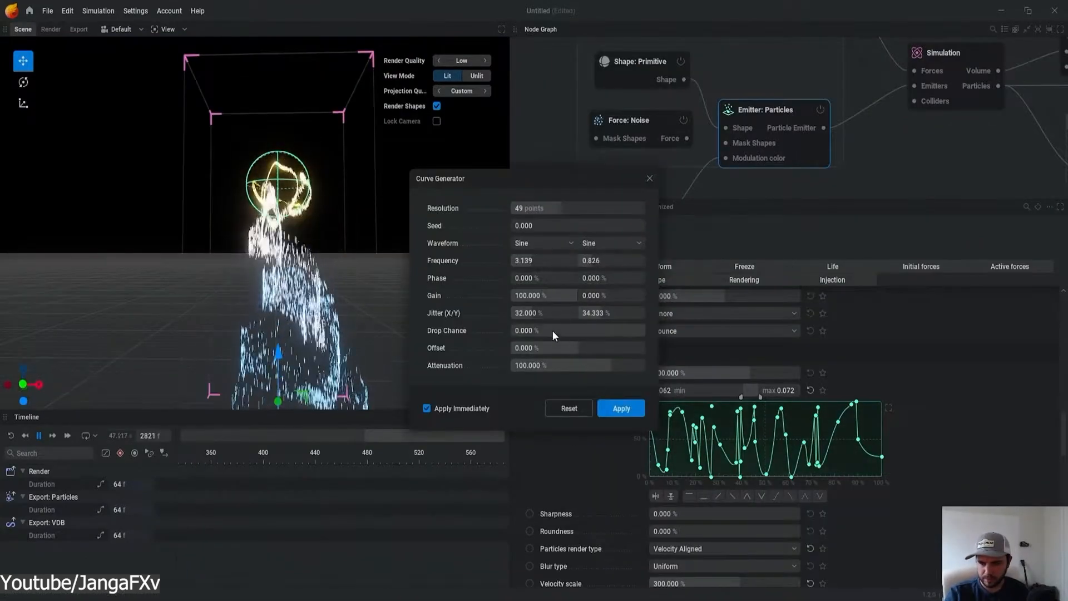
Drag a Curve Generator setting slider to make the sine curve jittery and high-frequency.
drag(525, 330, 576, 331)
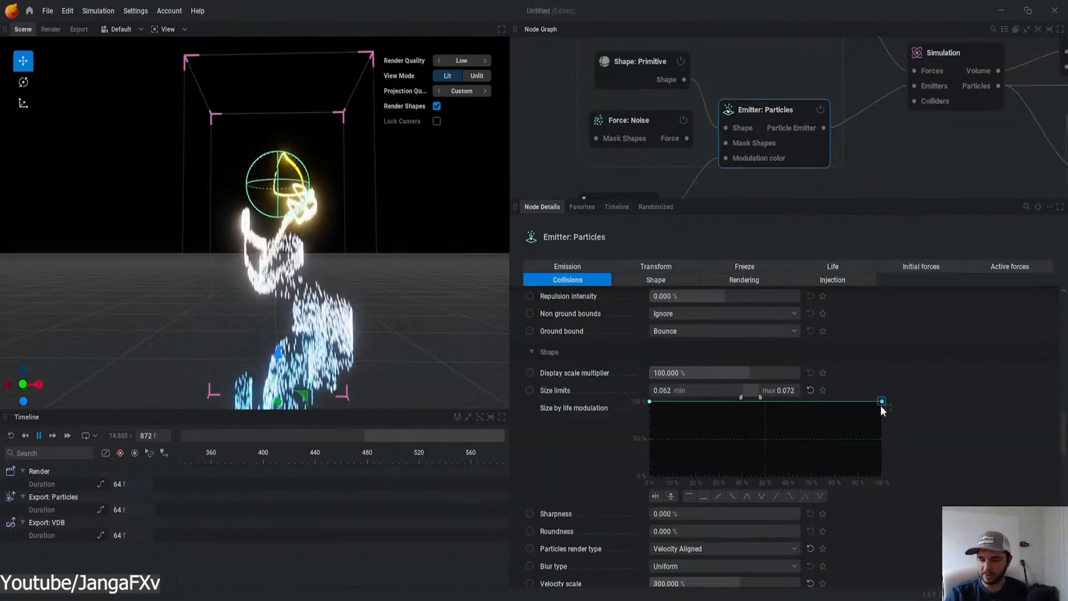
Lower the curve's end point, add a peak, then pull another point near the bottom.
drag(881, 401, 671, 448)
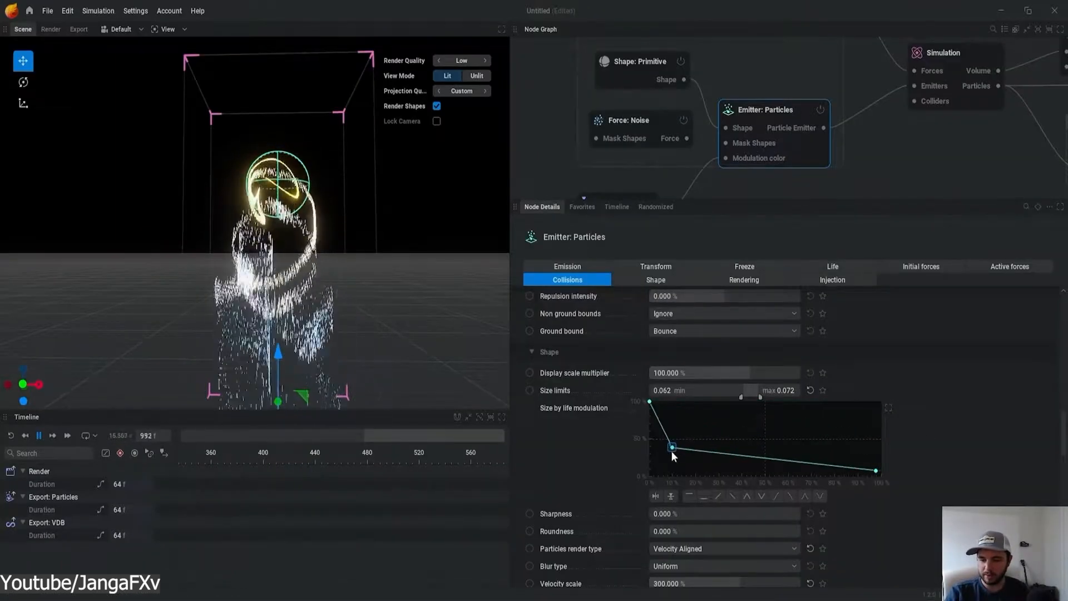
drag(672, 448, 714, 419)
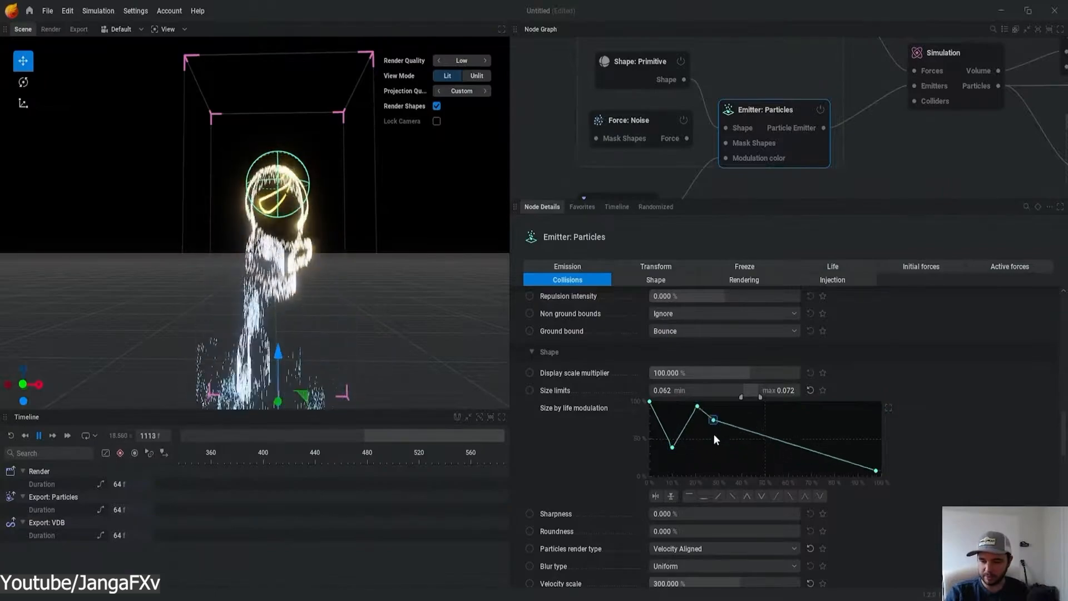
drag(713, 418, 720, 465)
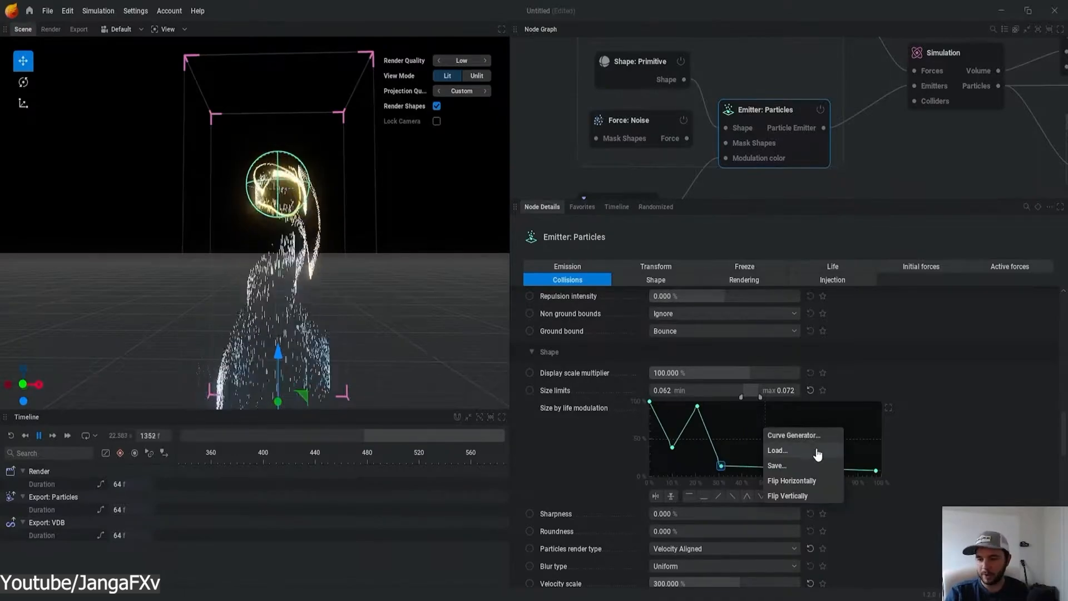
Generate a live sine curve with Curve Generator, Apply Immediately on, adding vertical jitter.
click(794, 435)
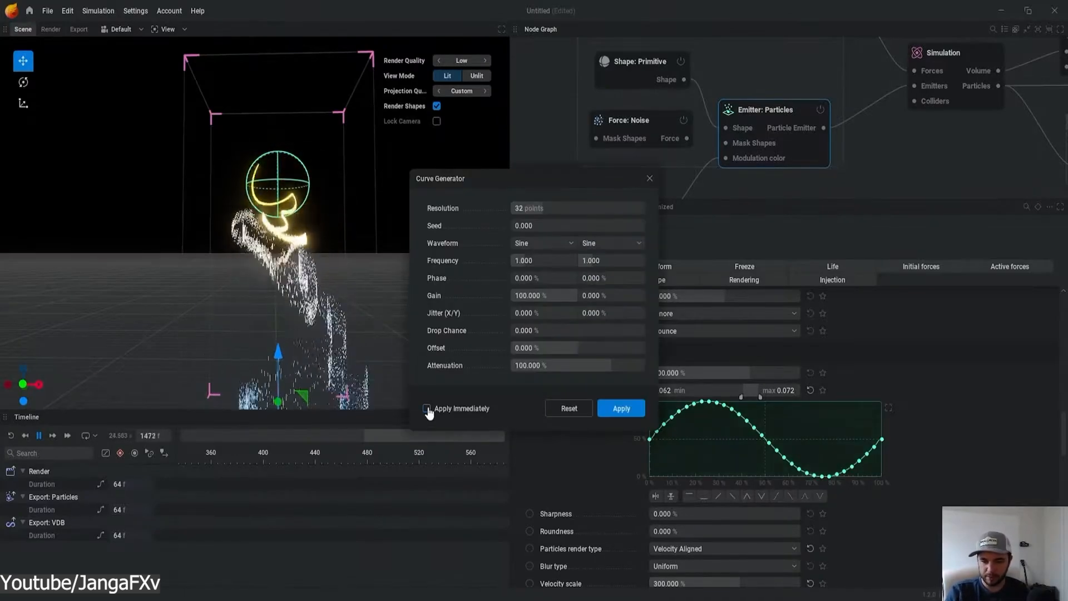
click(428, 408)
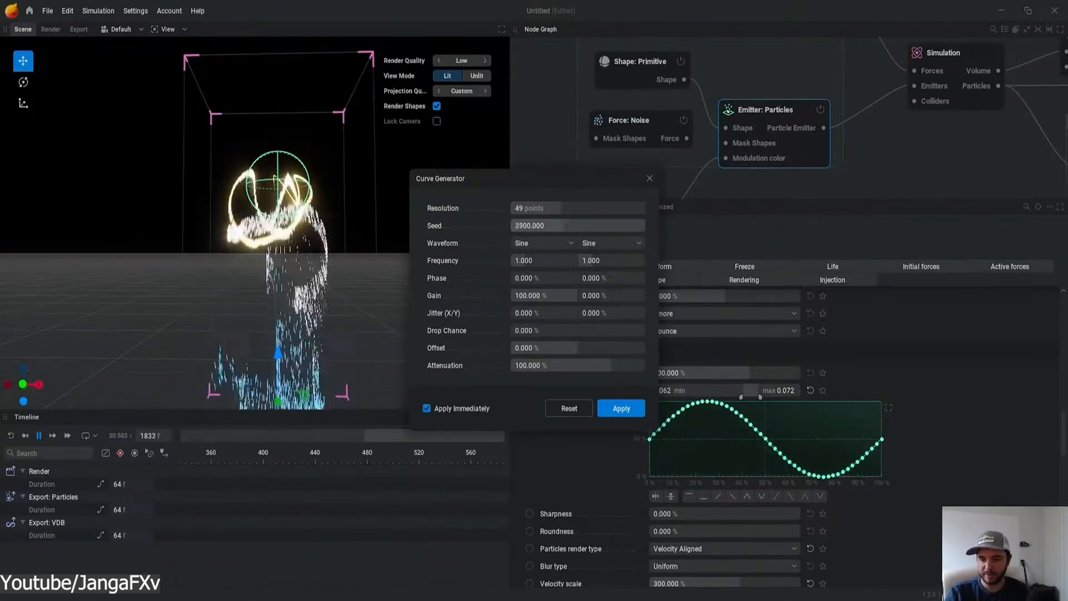
click(577, 226)
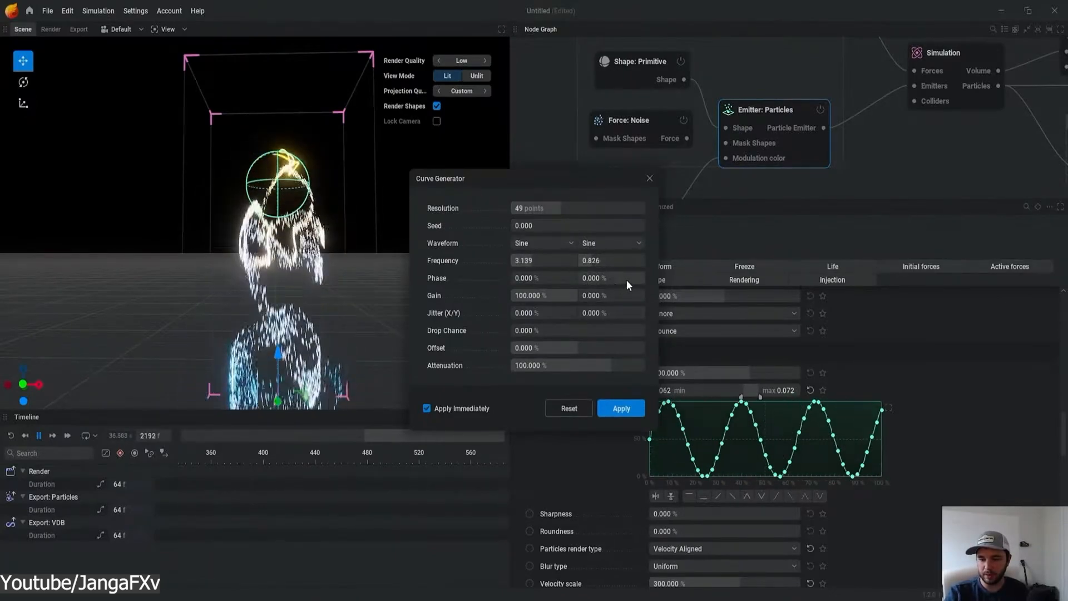
click(610, 313)
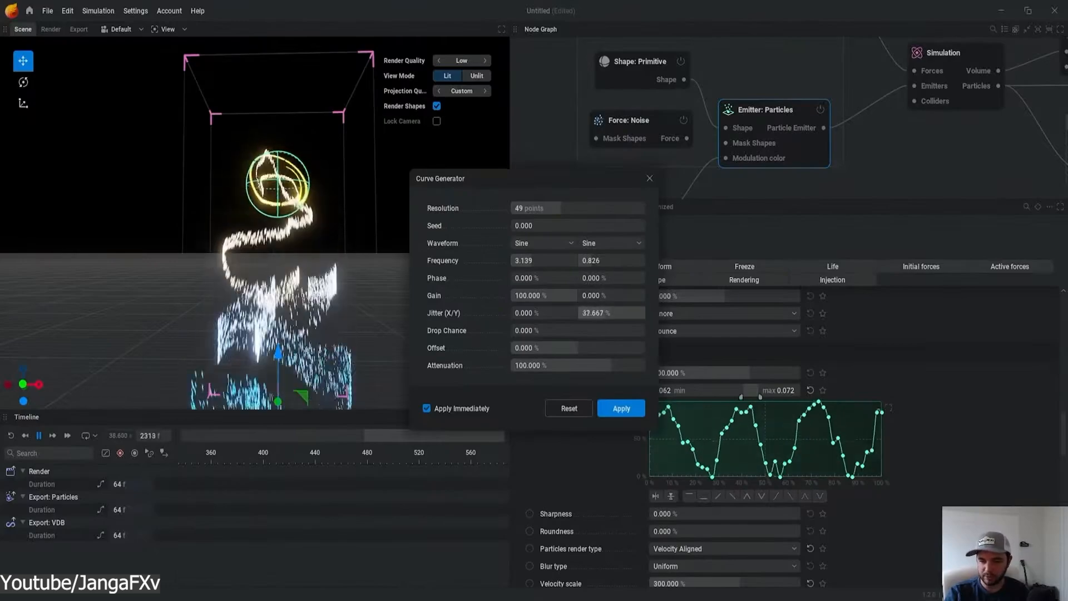